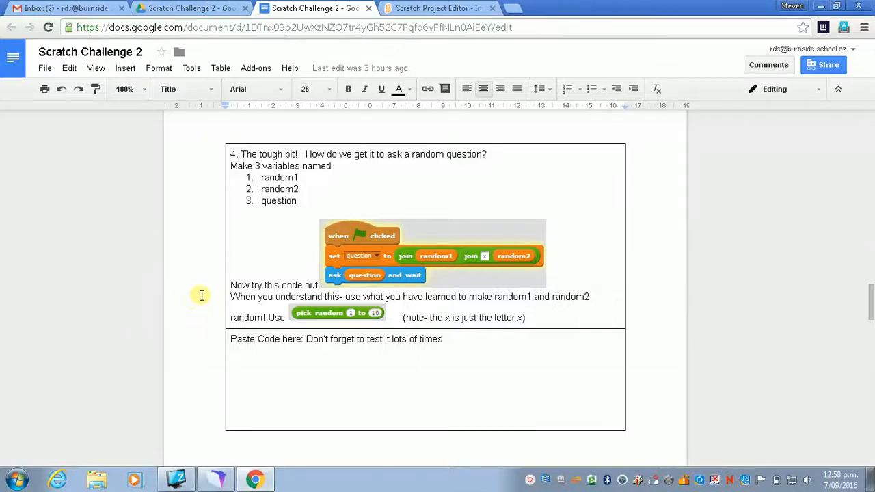
pyautogui.moveTo(308, 262)
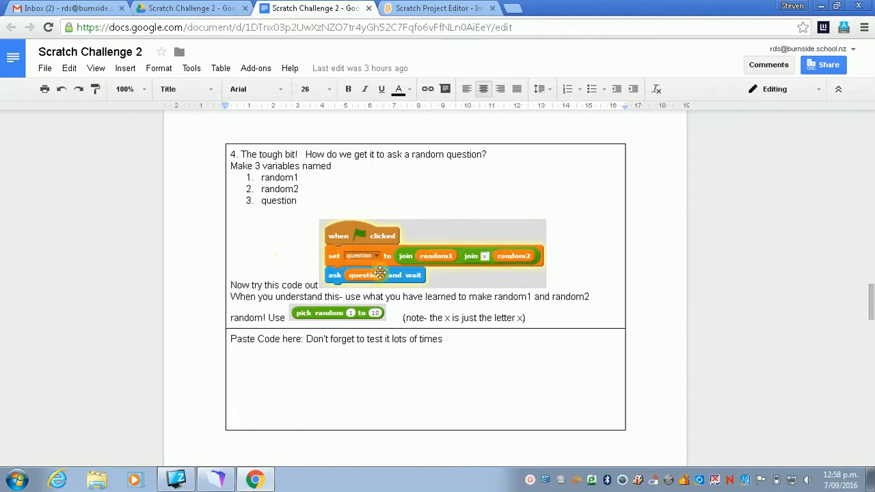
pyautogui.moveTo(338, 313)
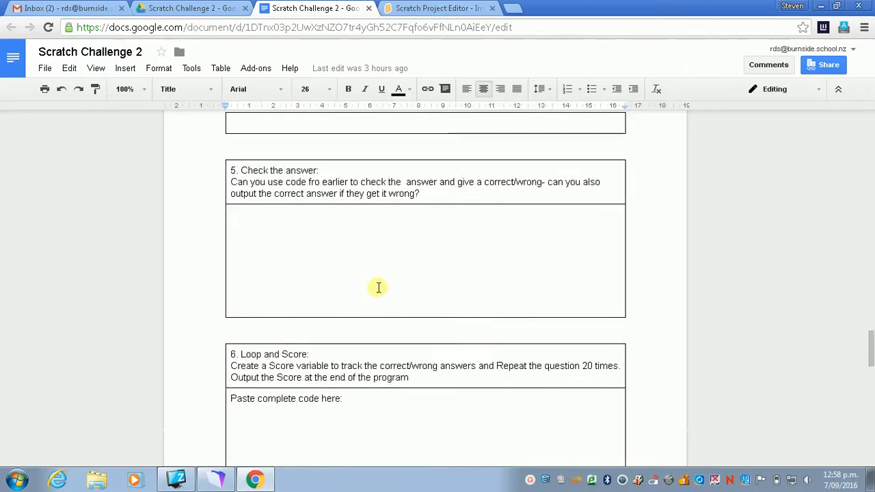
pyautogui.moveTo(436, 43)
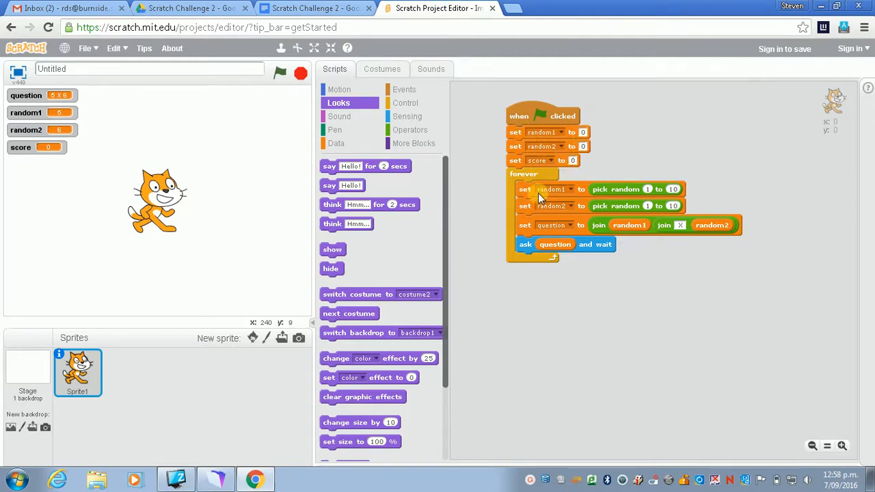
pyautogui.moveTo(527, 183)
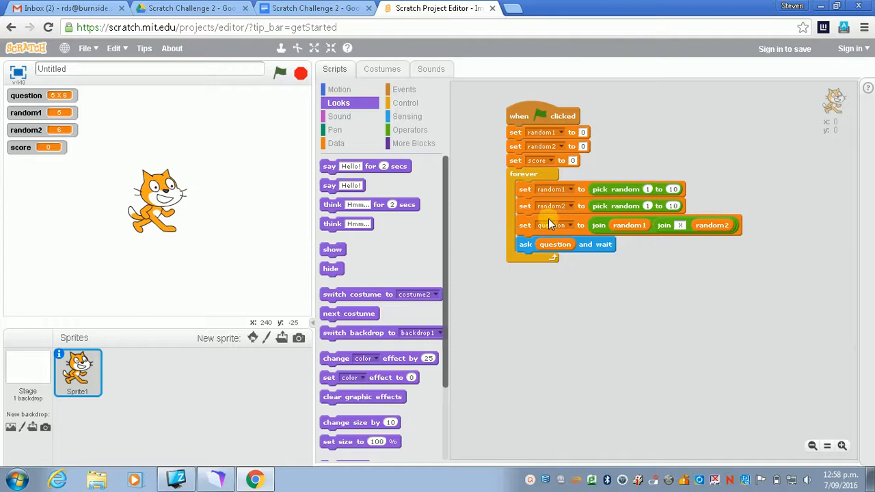
pyautogui.moveTo(590, 250)
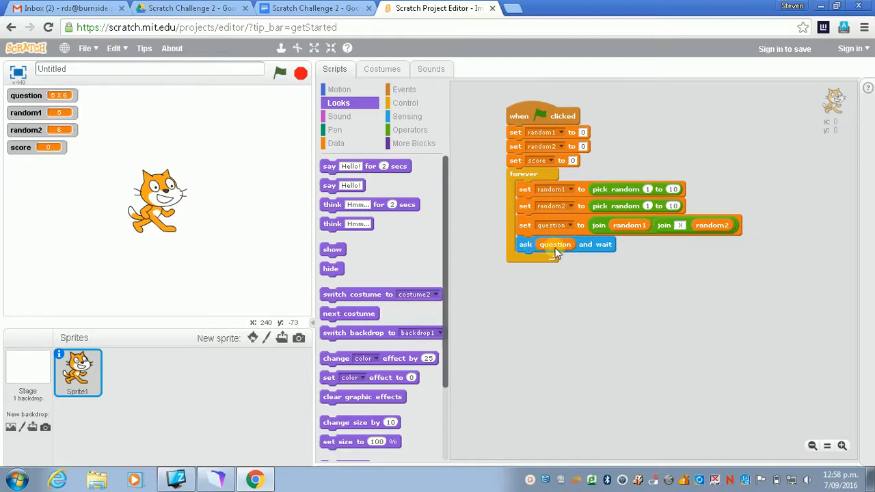
# Review the quiz script, then show the Control blocks palette
pyautogui.click(404, 103)
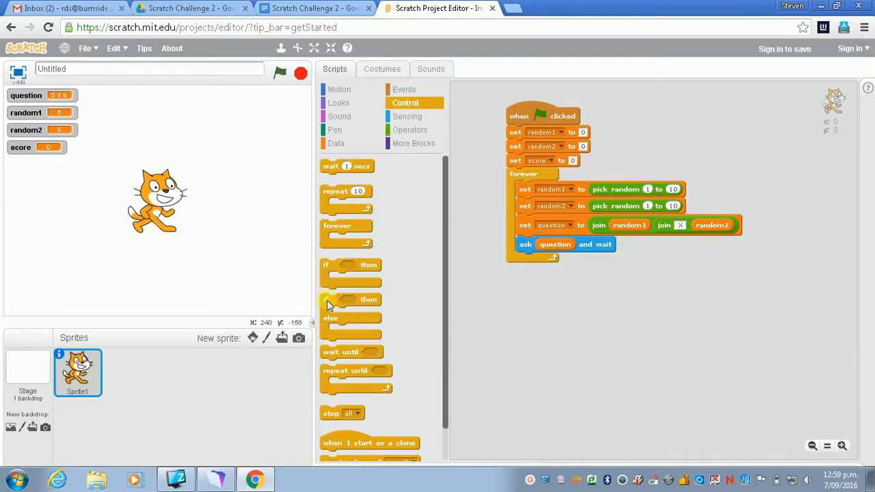
# Place an if-then-else block directly under 'ask question and wait' in the forever loop
pyautogui.moveTo(350, 300); pyautogui.dragTo(527, 265)
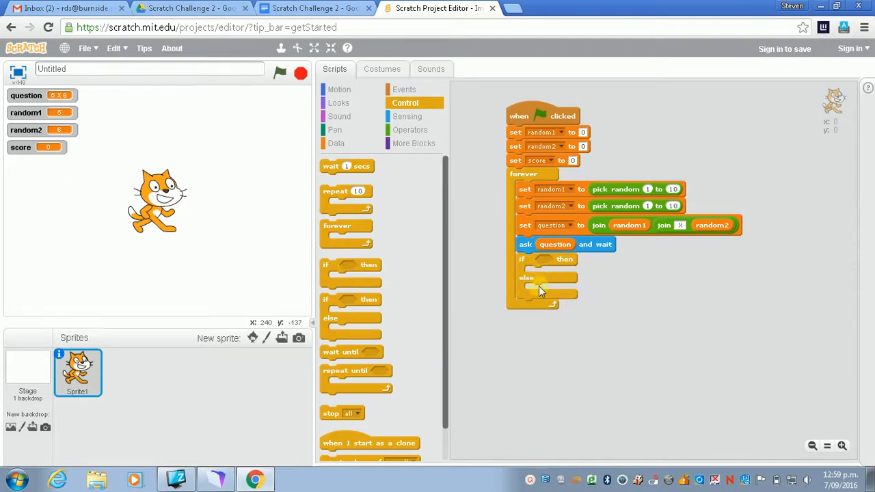
pyautogui.moveTo(547, 292)
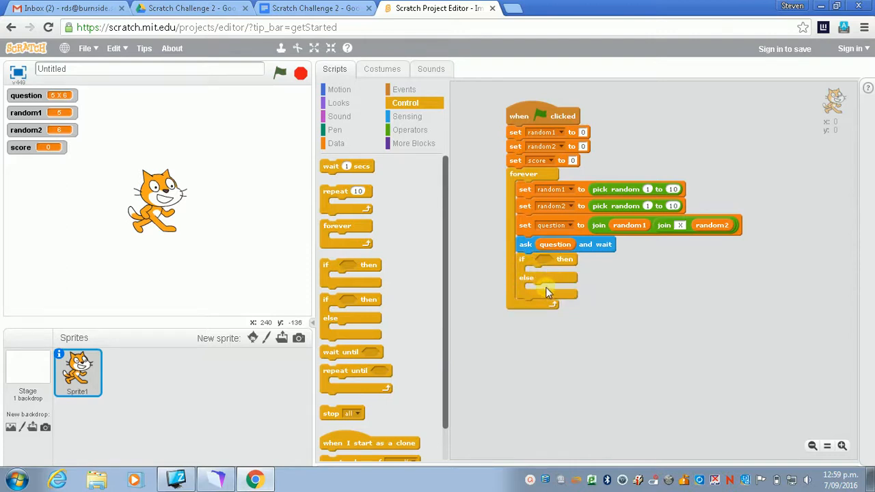
pyautogui.click(406, 116)
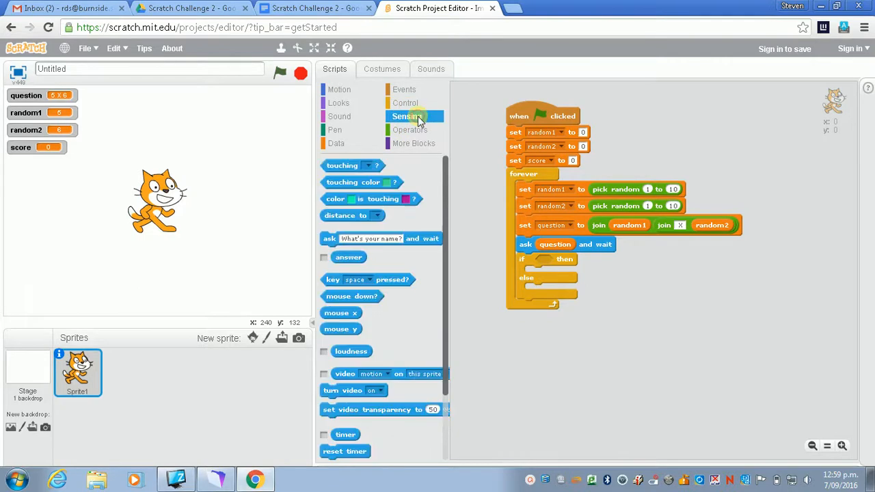
# Build the if condition answer = random1 * random2 from Operators, Data and Sensing blocks
pyautogui.click(405, 88)
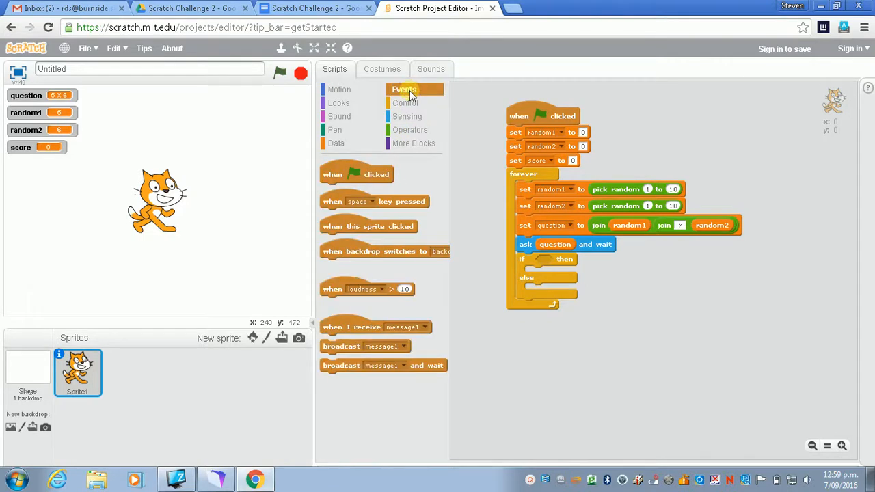
pyautogui.click(410, 130)
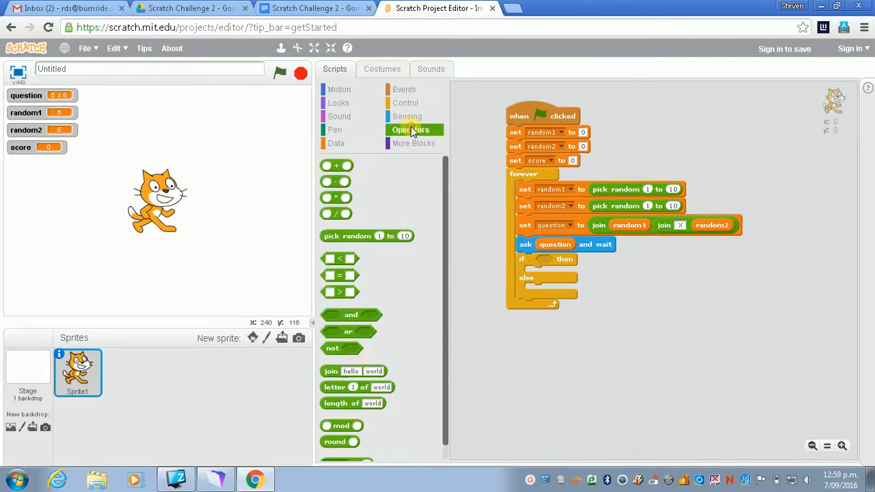
pyautogui.moveTo(336, 198)
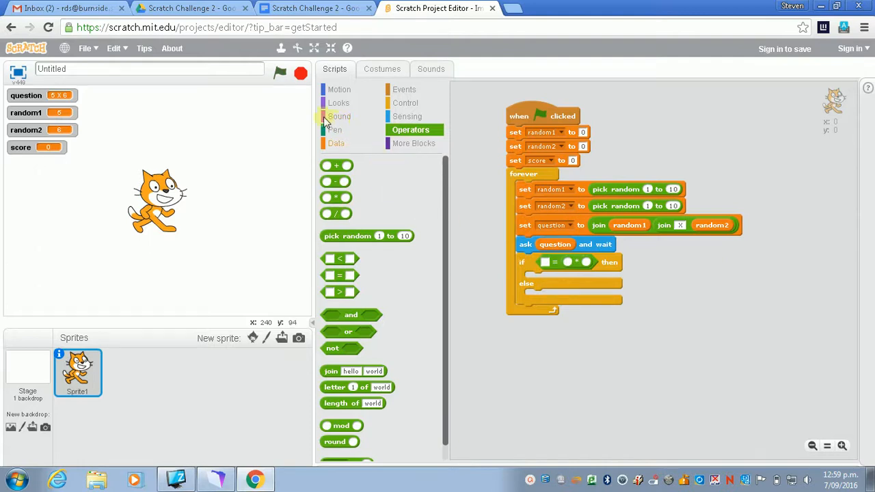
pyautogui.click(334, 143)
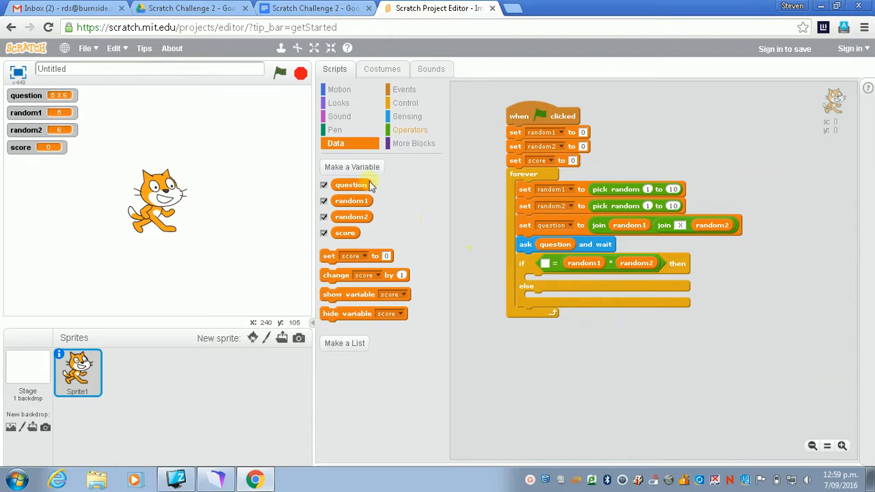
pyautogui.click(406, 116)
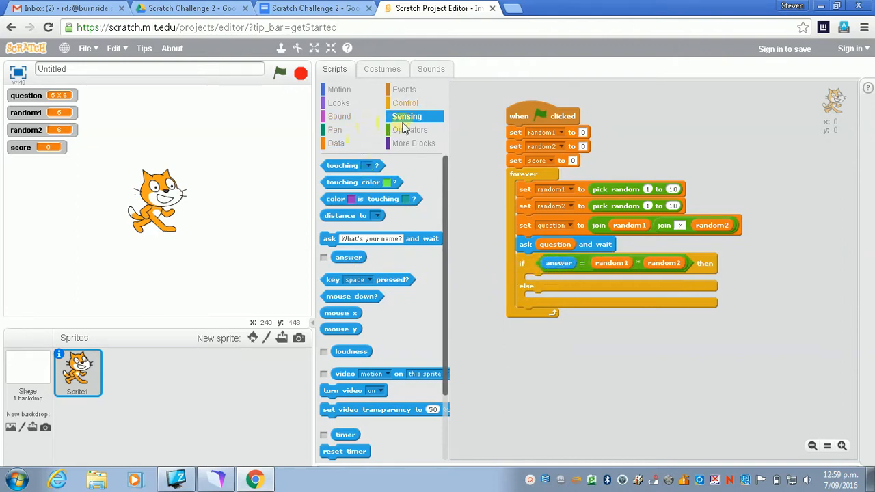
pyautogui.click(339, 88)
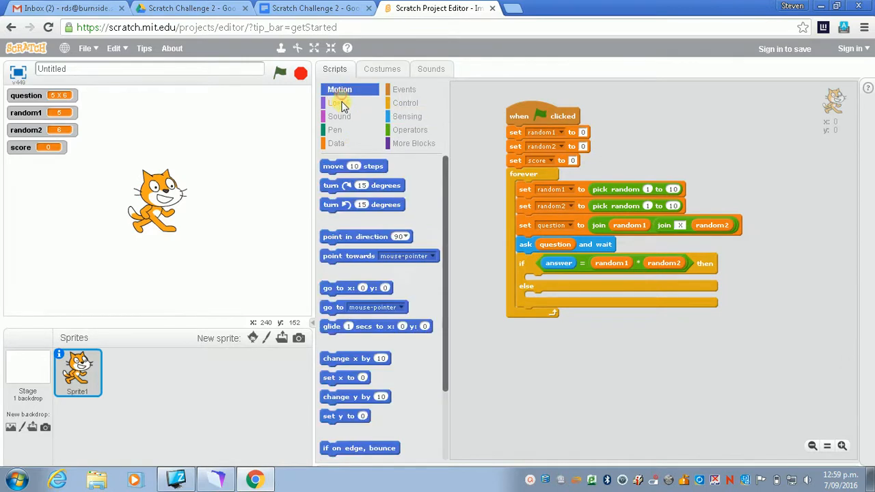
# Make the if branch say 'Correct!' for 2 secs and the else branch think 'Hmm...'
pyautogui.click(339, 102)
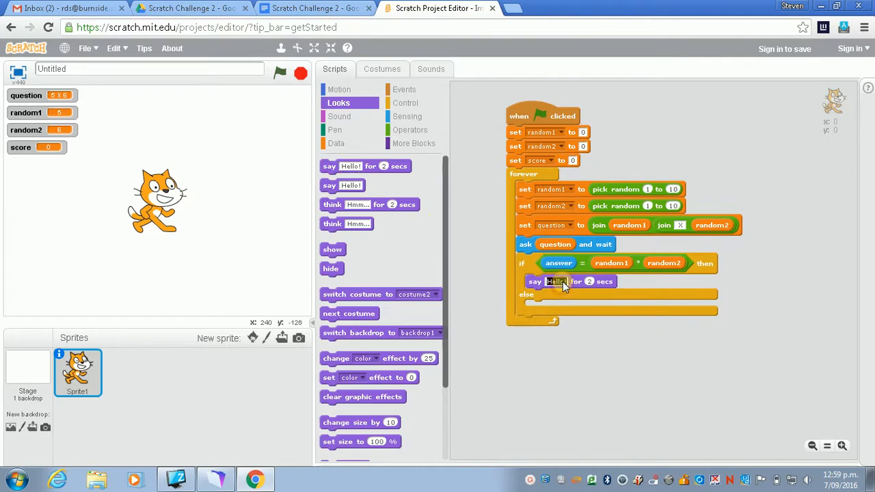
pyautogui.write('Correct!')
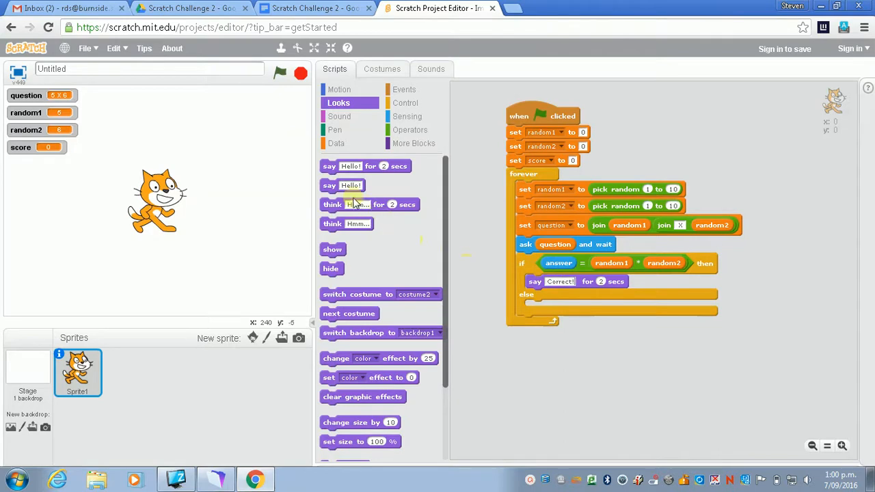
pyautogui.moveTo(369, 205); pyautogui.dragTo(550, 307)
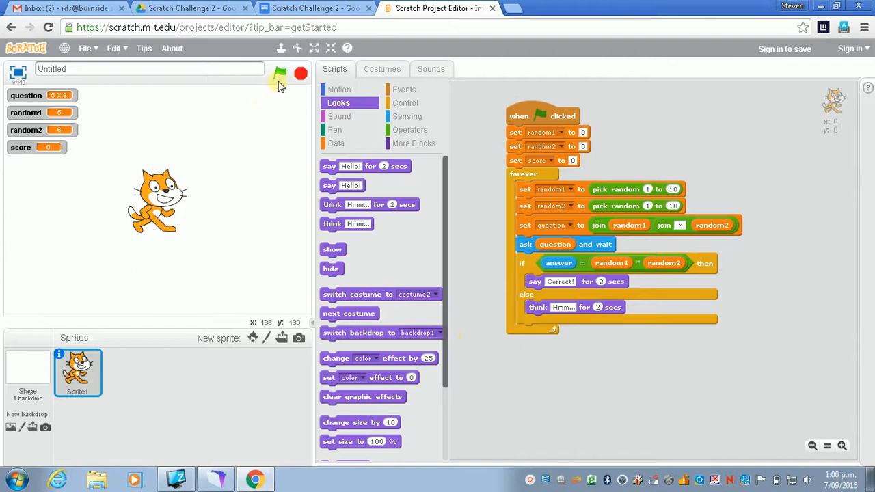
# Start the quiz with the green flag and submit an answer to 9 X 3
pyautogui.click(280, 73)
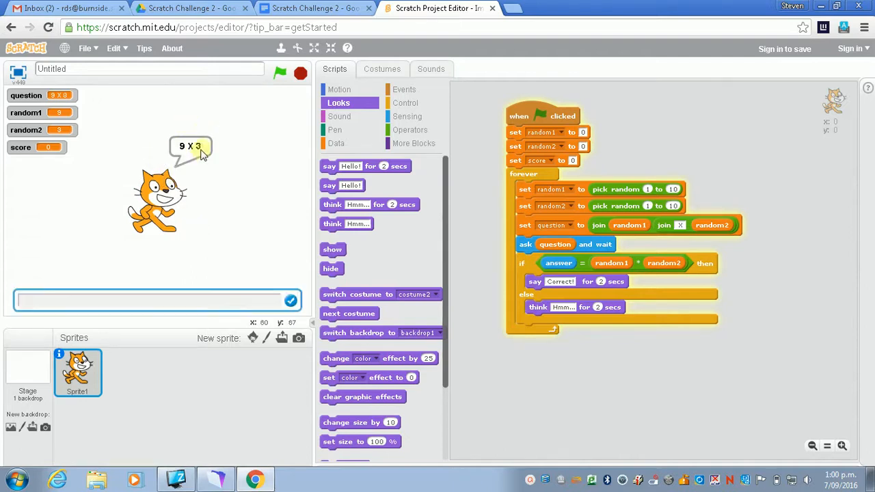
pyautogui.click(86, 299)
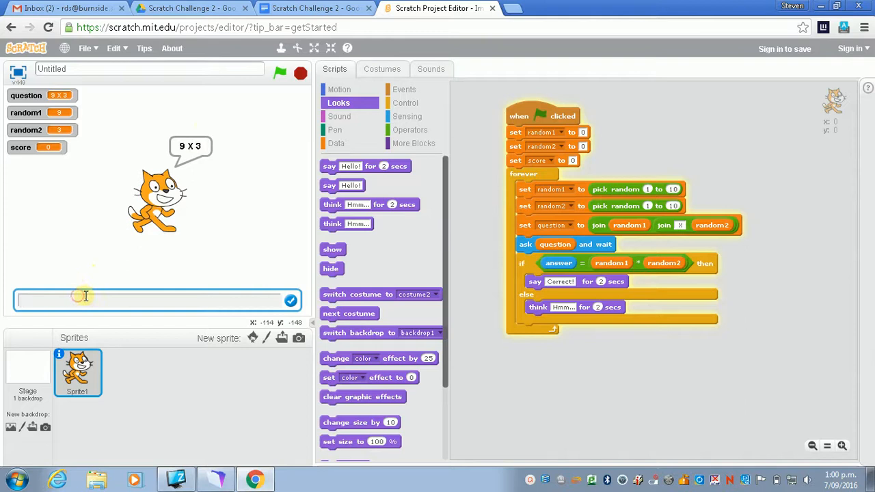
pyautogui.click(290, 300)
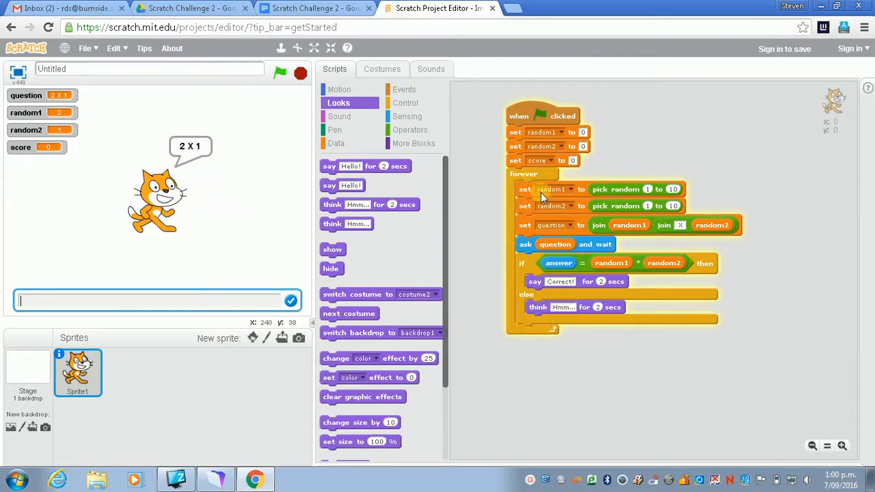
pyautogui.moveTo(552, 321)
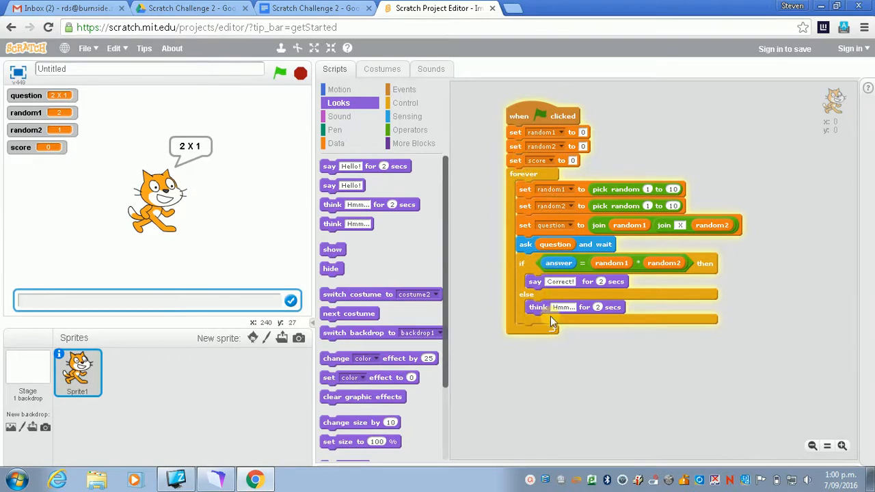